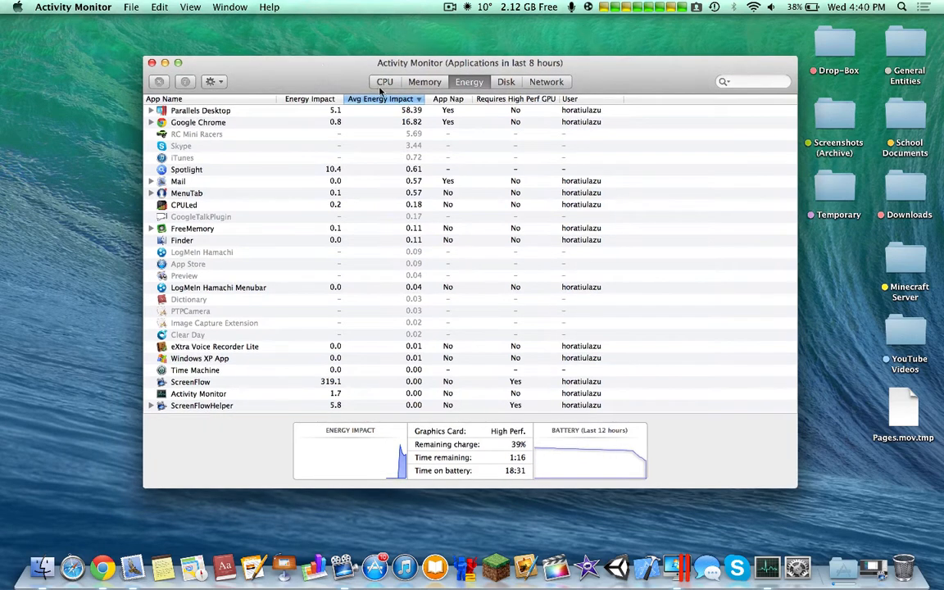
mouse_move(380, 98)
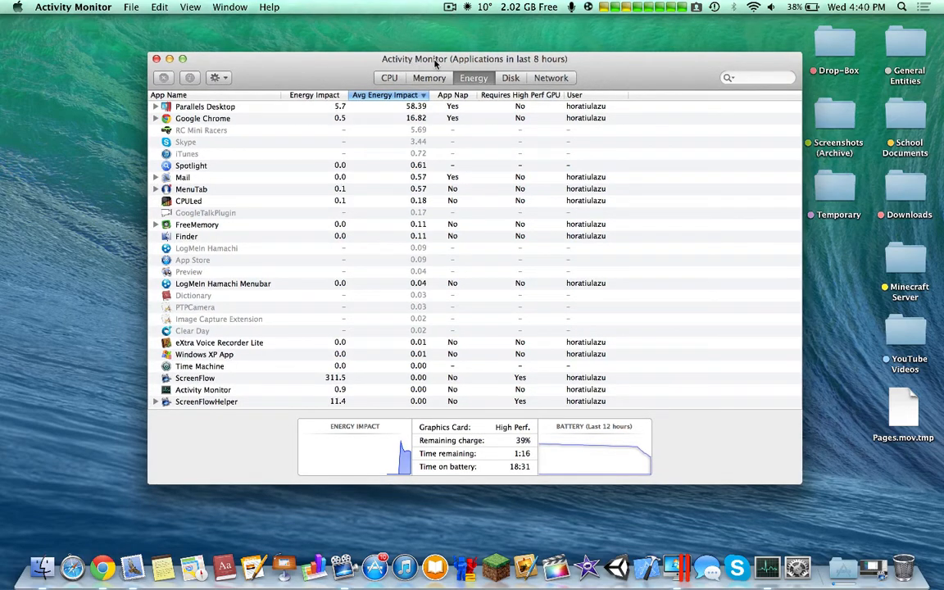
mouse_move(367, 85)
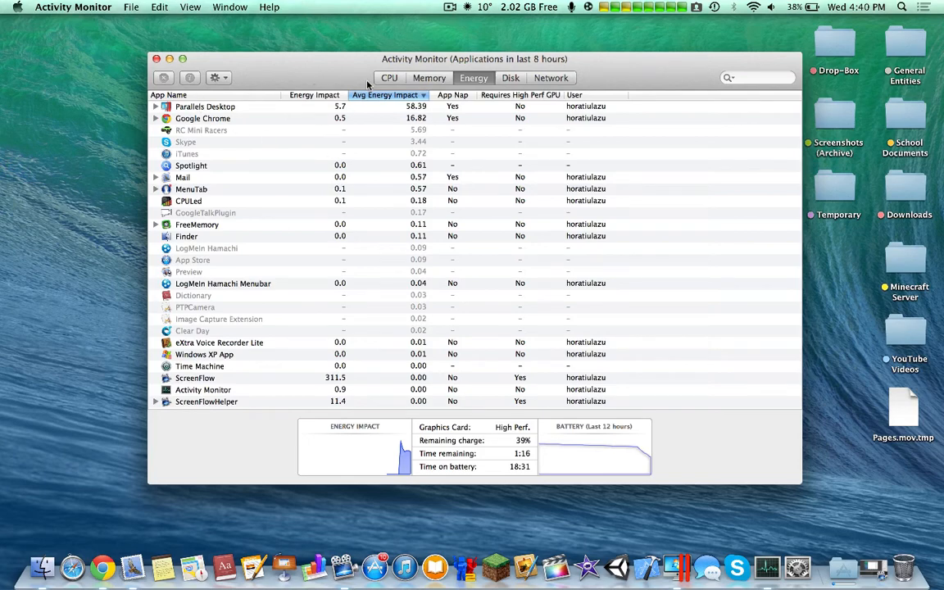
Step: Switch from the Energy view to CPU usage of all processes
click(388, 79)
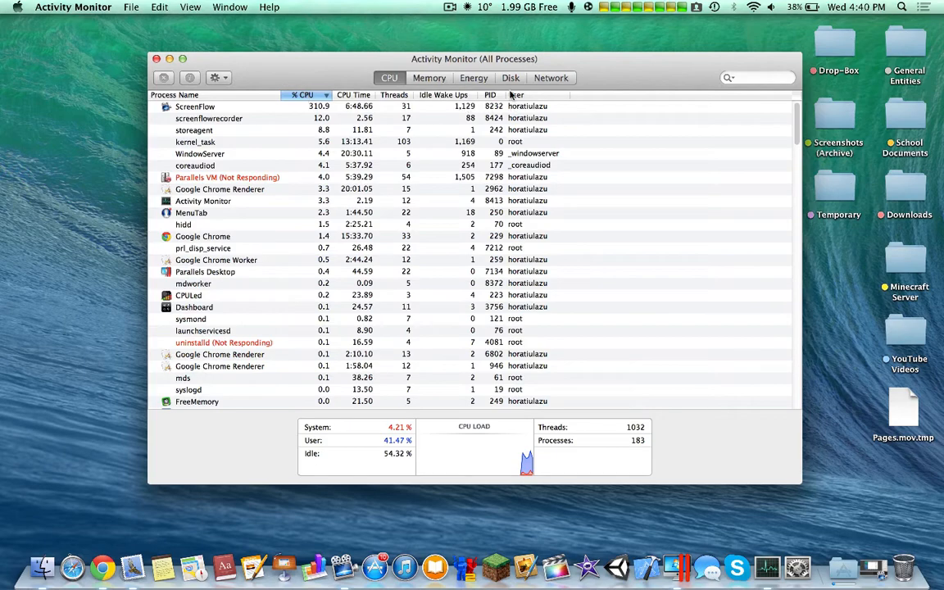
Step: View memory usage of all processes, then return to the Energy view
click(550, 78)
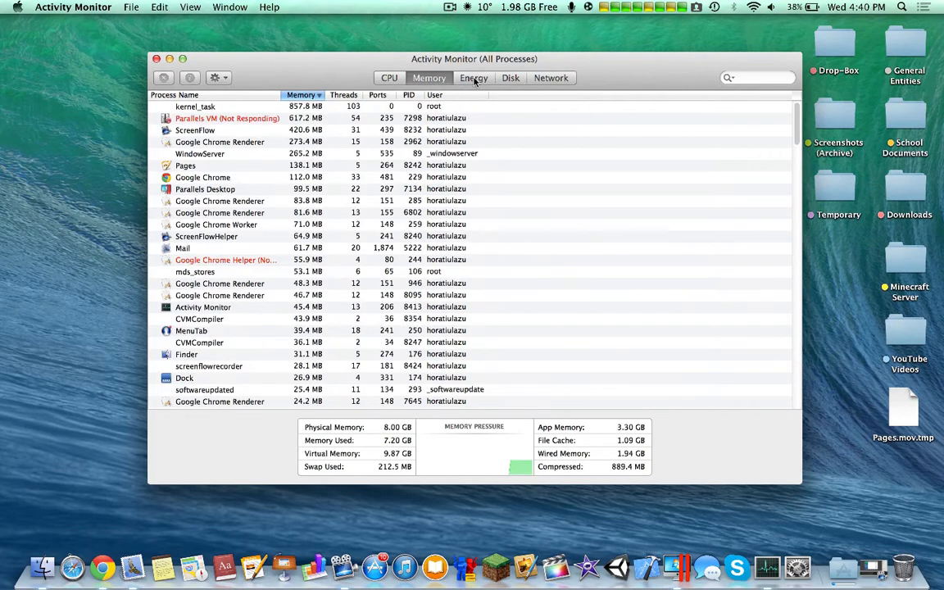
click(471, 78)
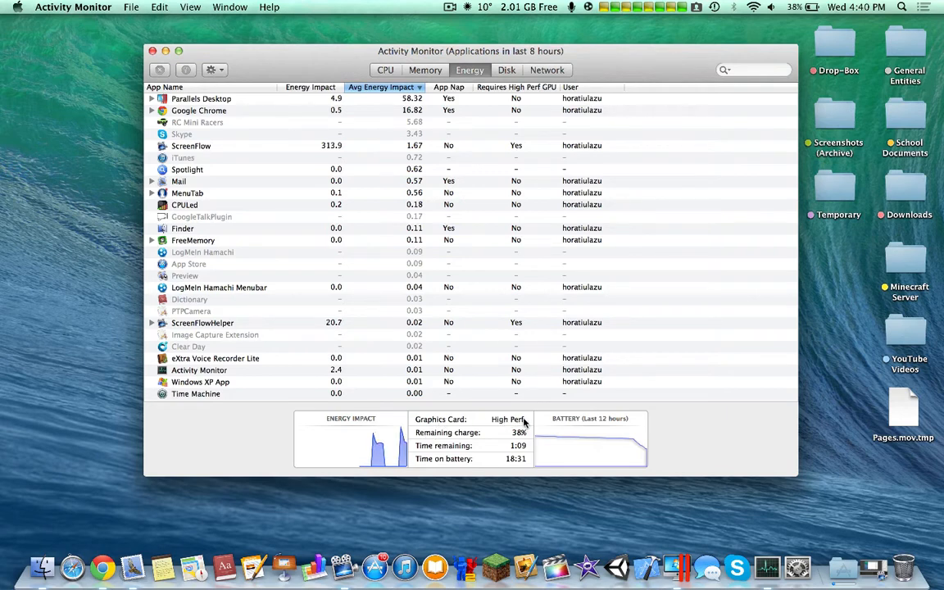
mouse_move(527, 422)
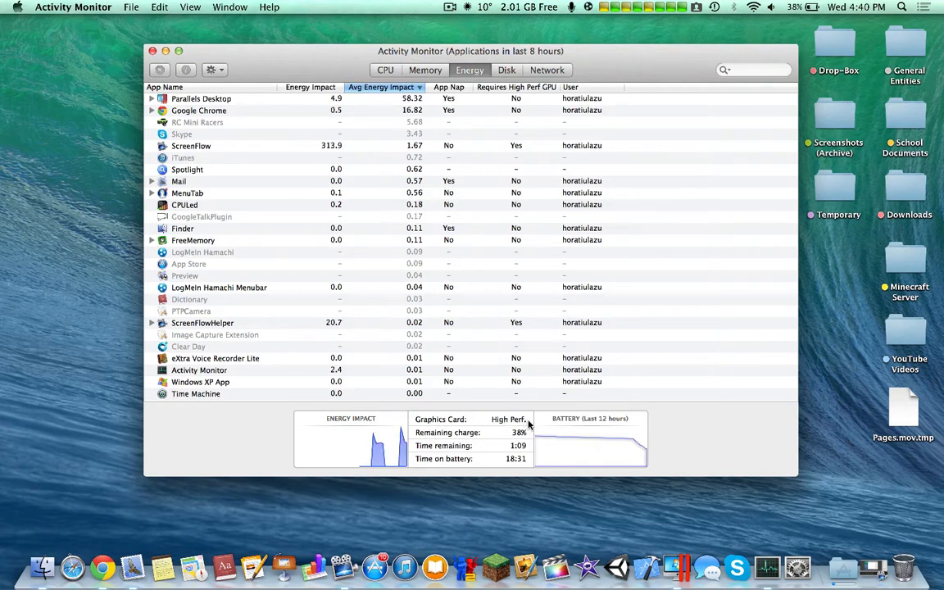
click(799, 10)
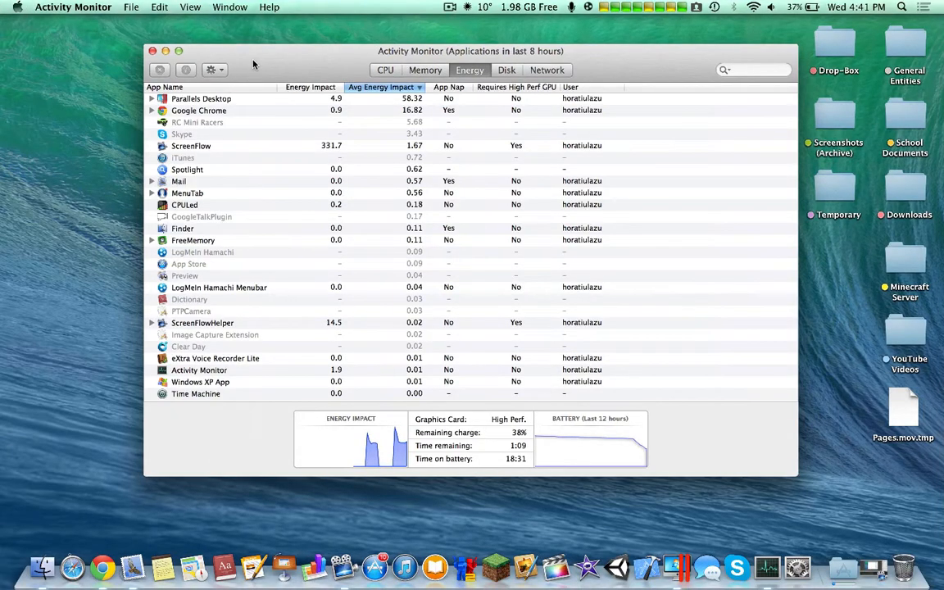
click(193, 148)
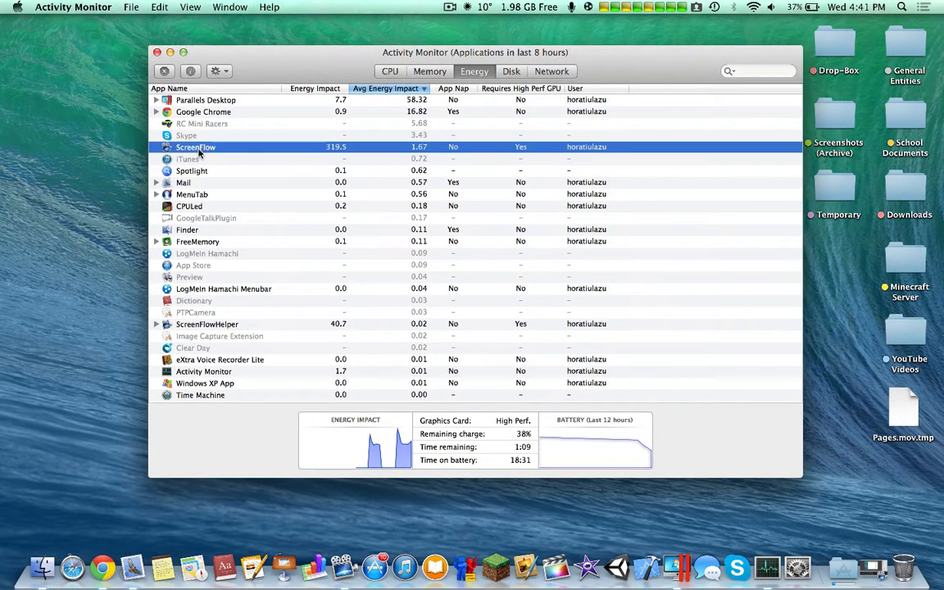
click(207, 100)
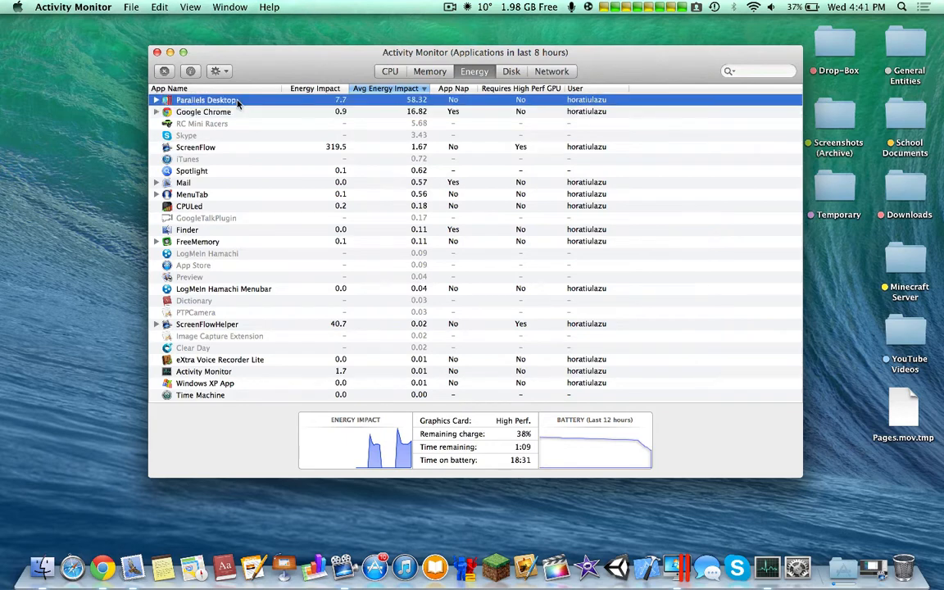
mouse_move(230, 242)
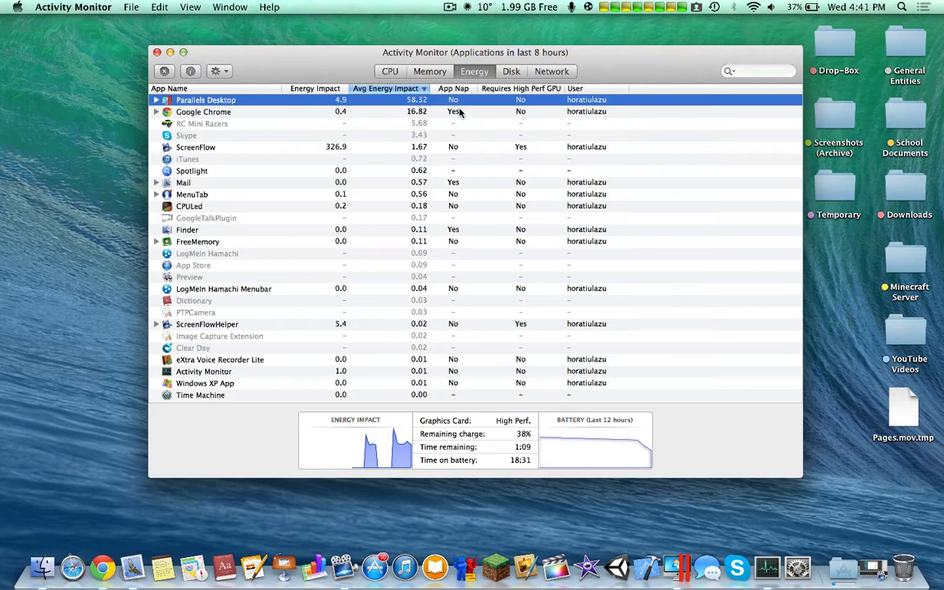
click(203, 111)
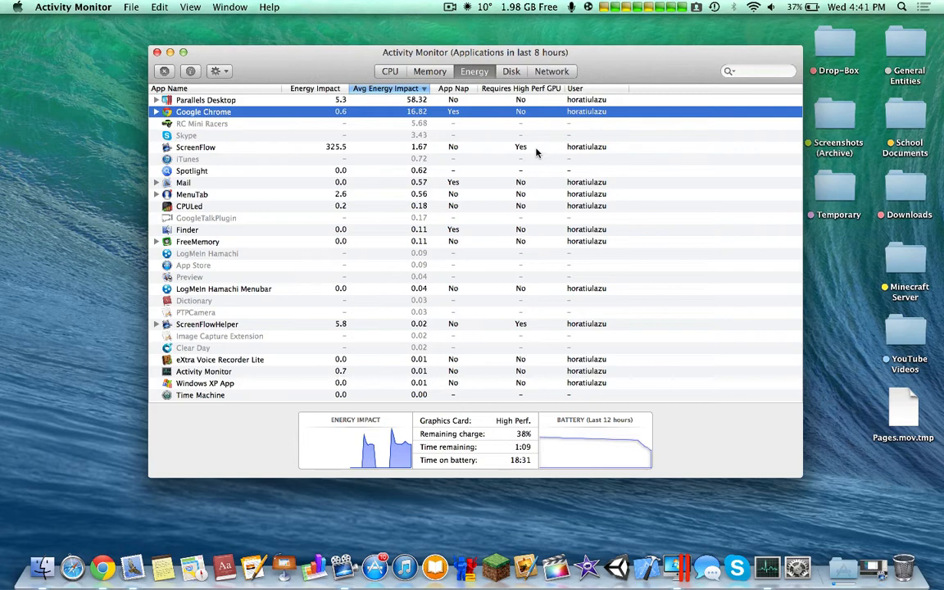
click(197, 148)
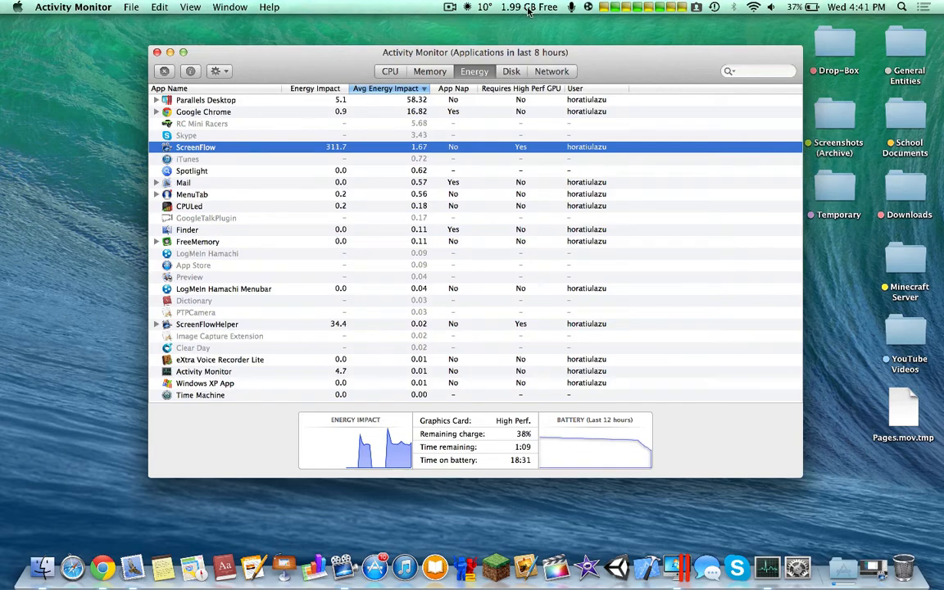
mouse_move(586, 49)
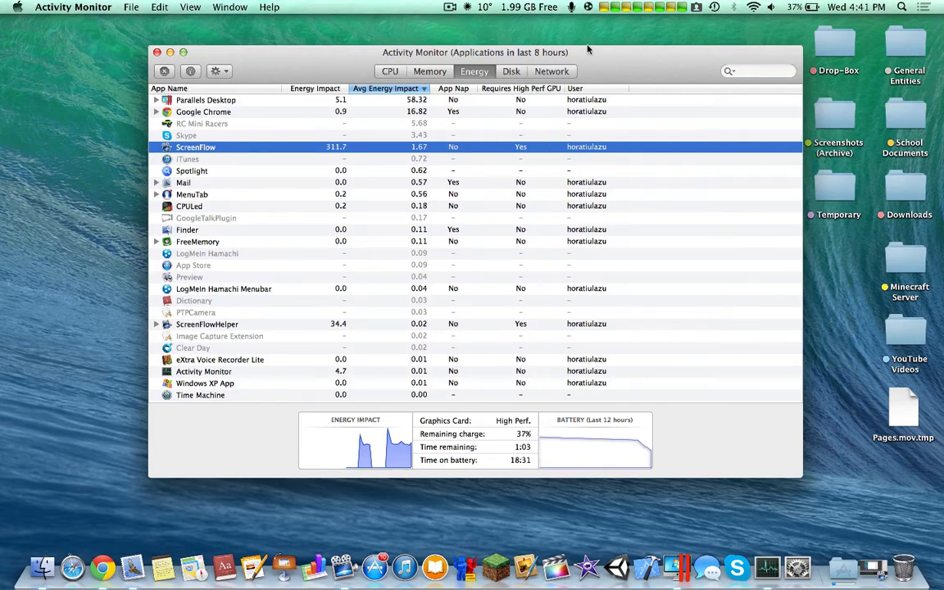
click(511, 6)
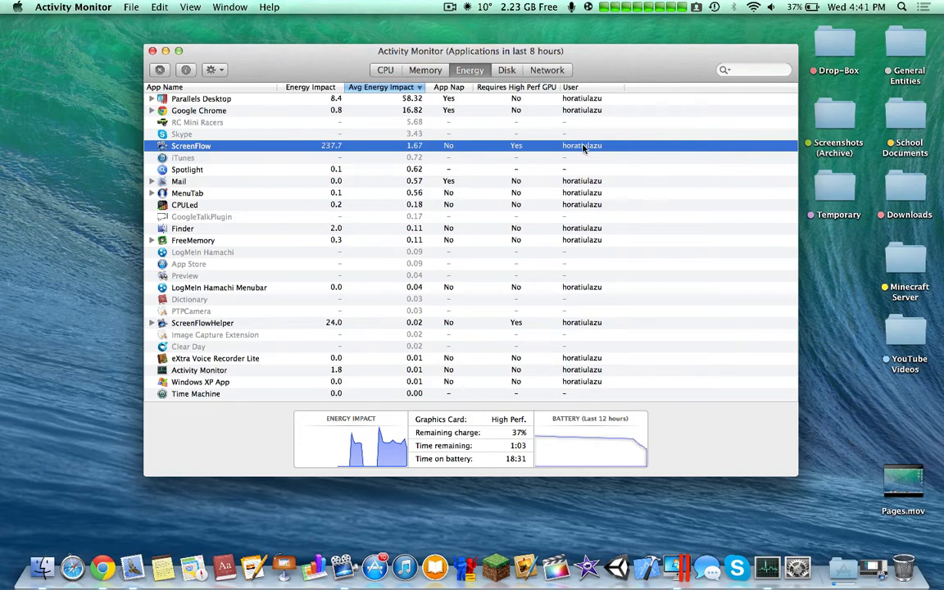
click(385, 69)
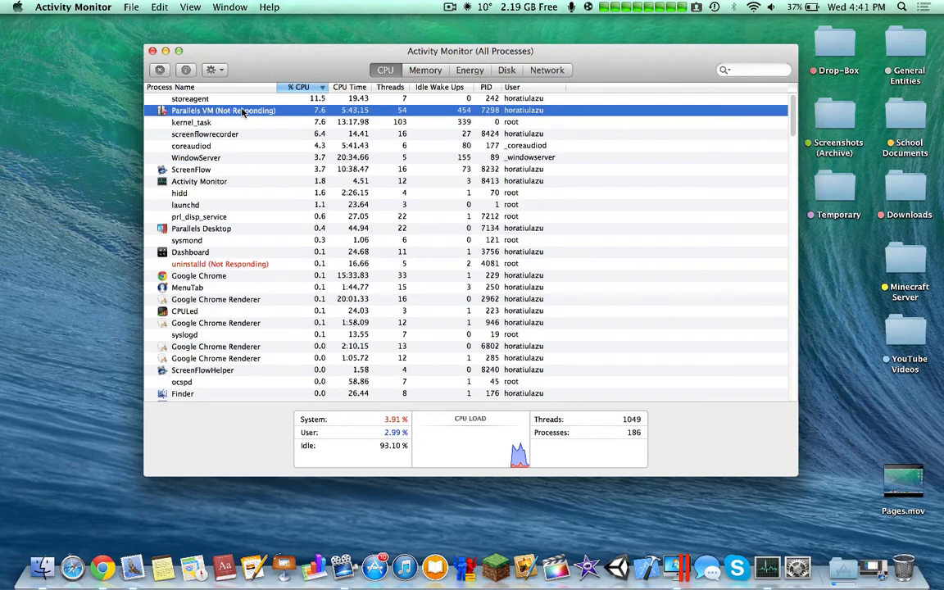
Step: Review WindowServer and a Google Chrome Renderer in the CPU list, then show memory usage
scroll(down, 3)
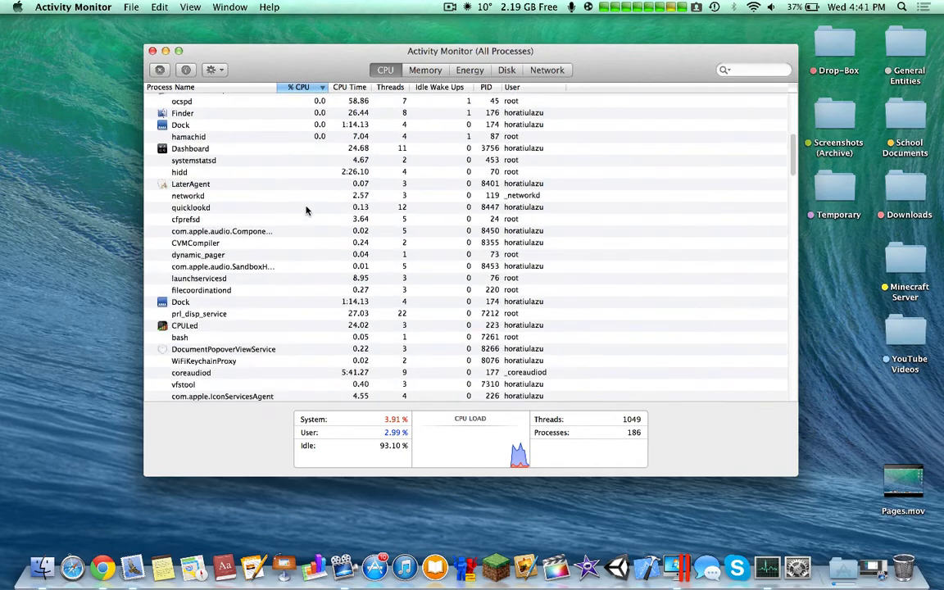
scroll(down, 3)
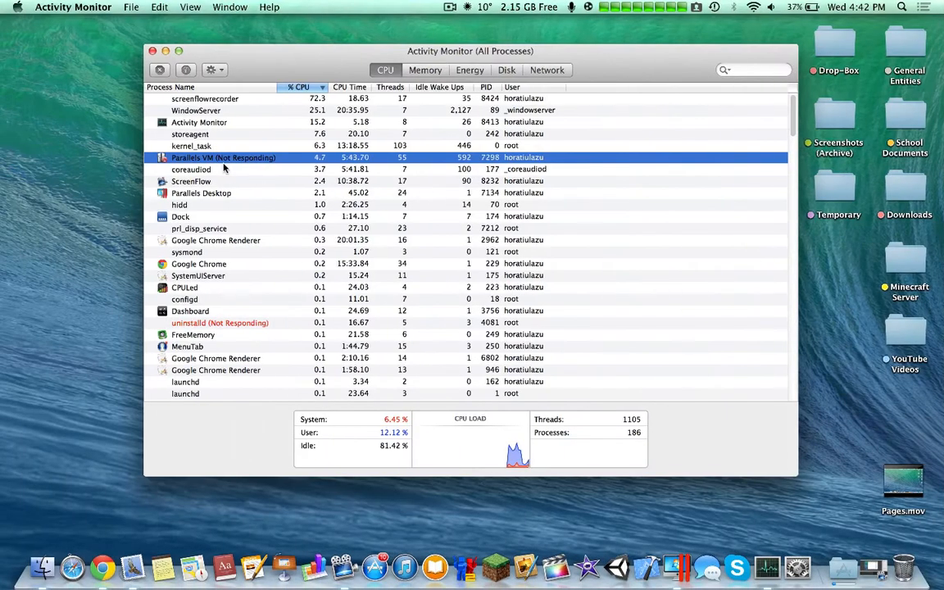
click(197, 110)
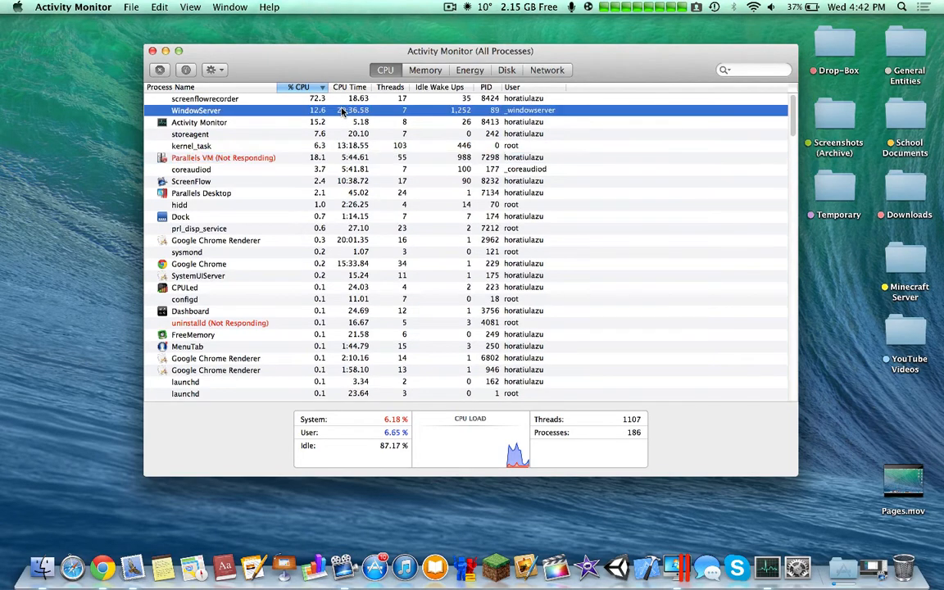
click(216, 239)
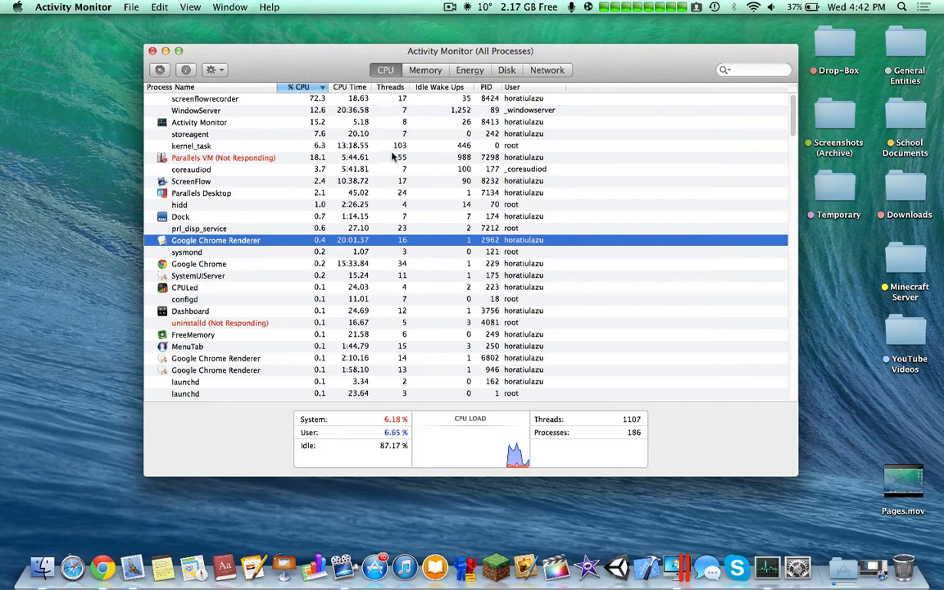
mouse_move(527, 100)
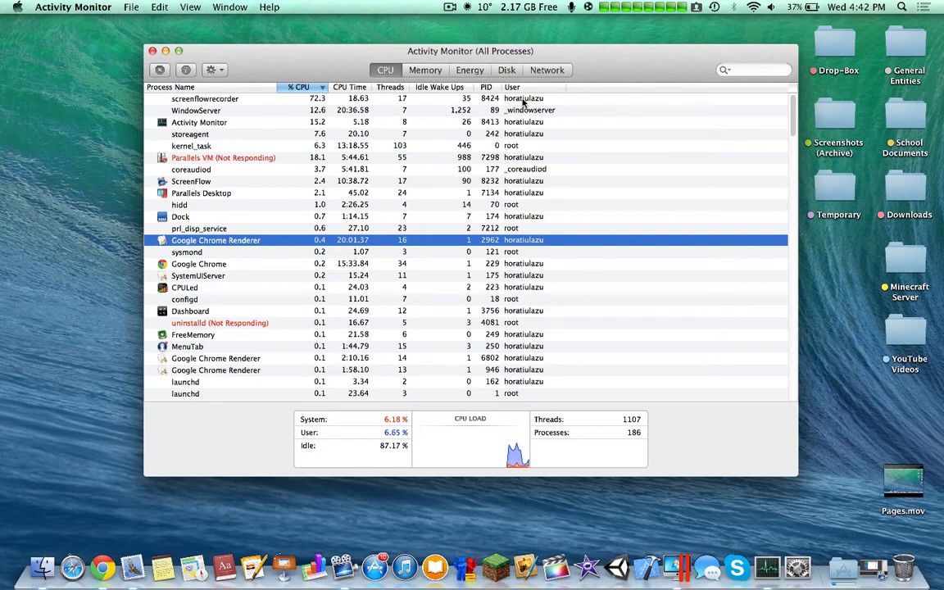
click(426, 69)
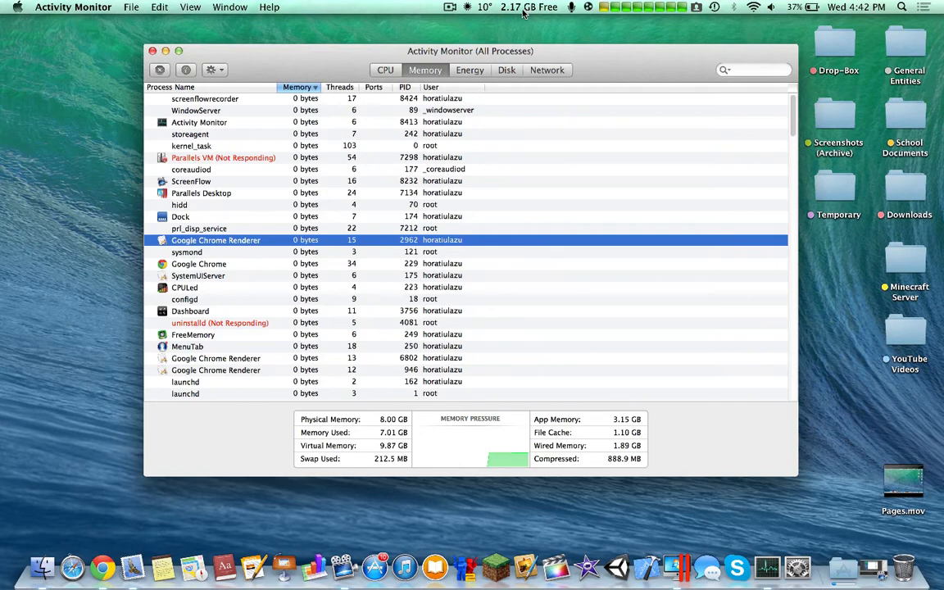
Step: Show network activity for all processes with packet and data totals
click(528, 6)
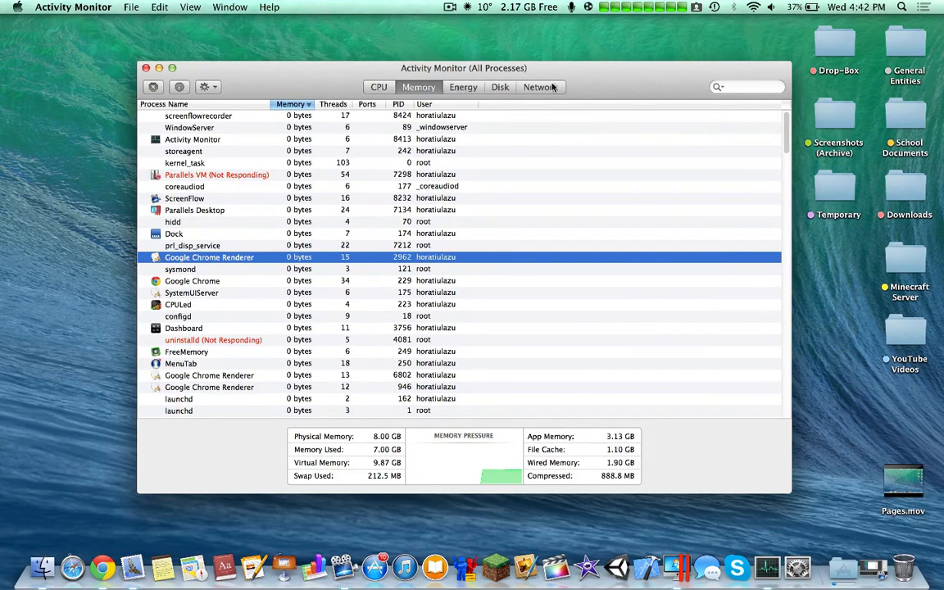
click(541, 87)
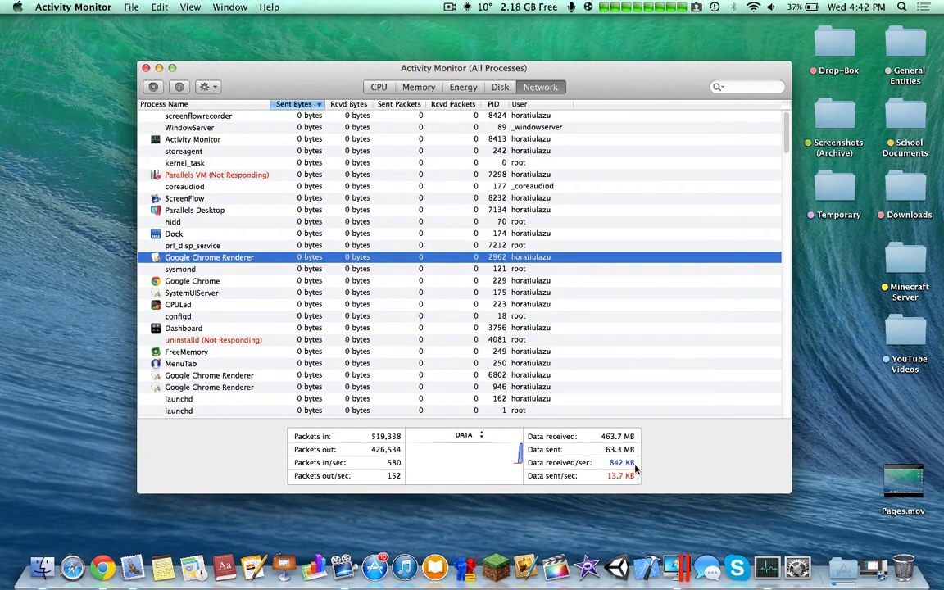
Step: Sort the network list by process name, then by bytes sent
scroll(down, 3)
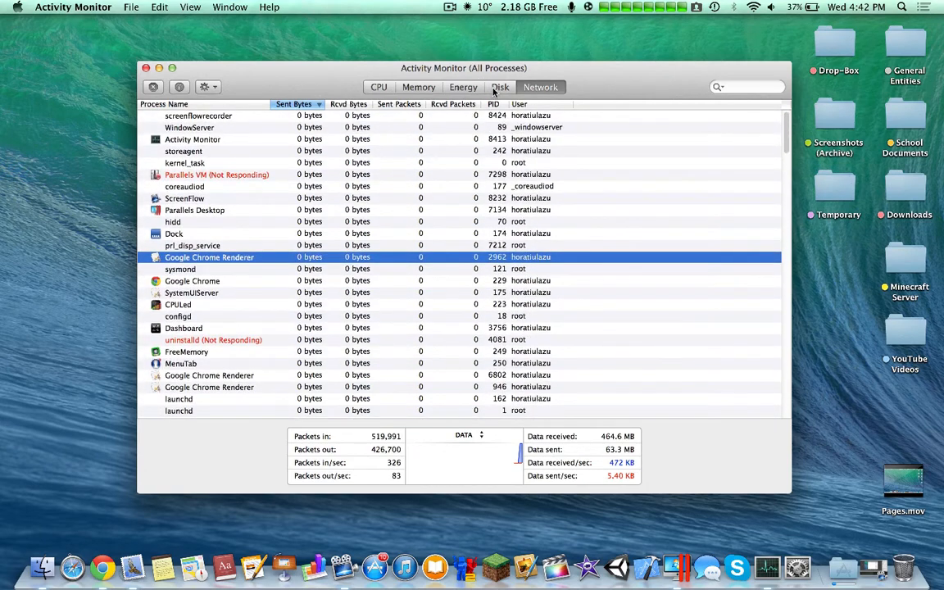
click(541, 87)
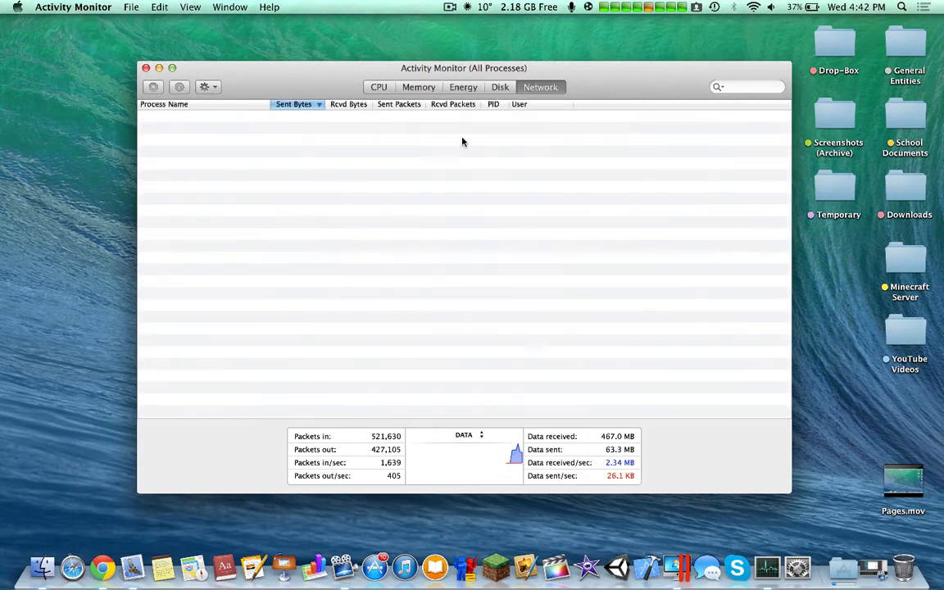
mouse_move(414, 255)
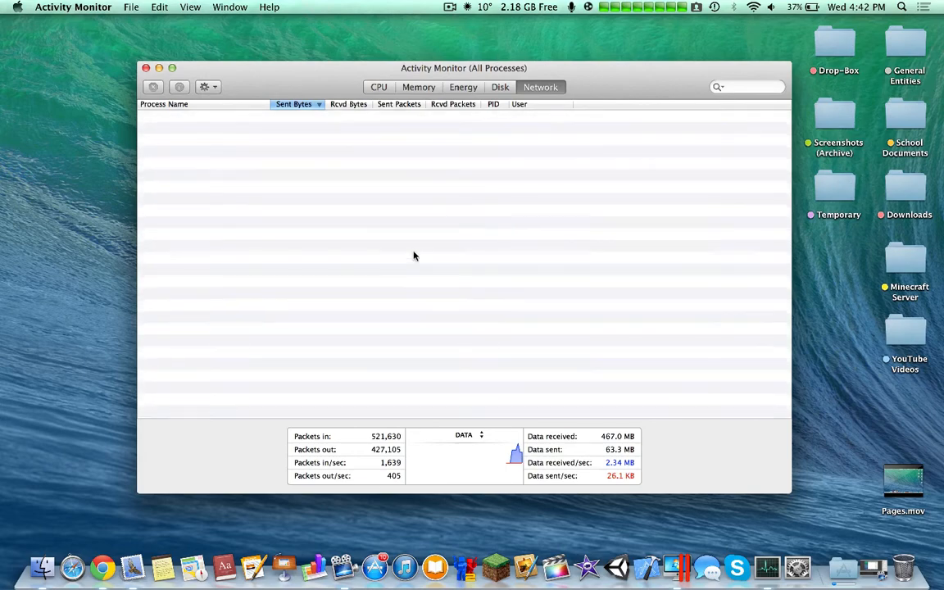
click(163, 105)
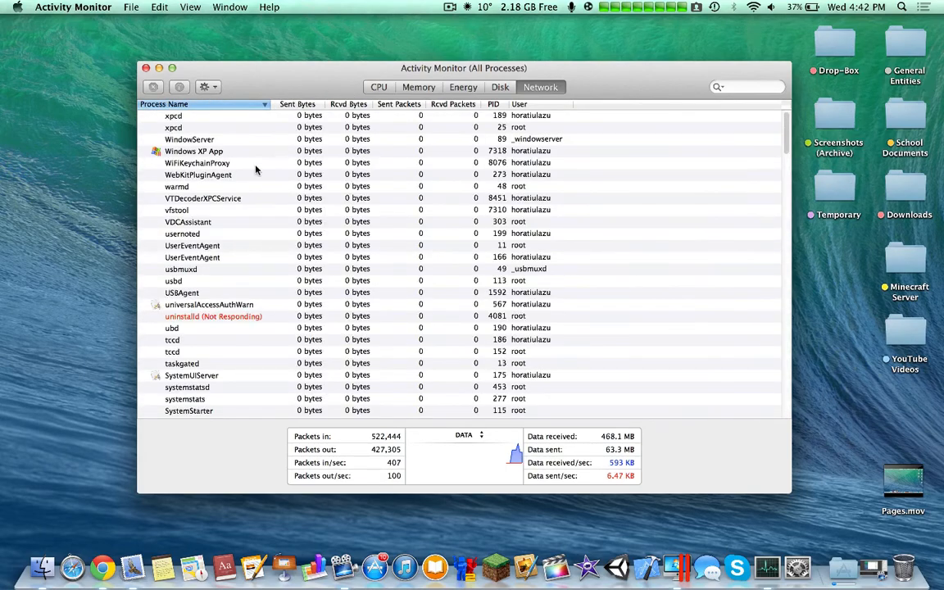
scroll(down, 3)
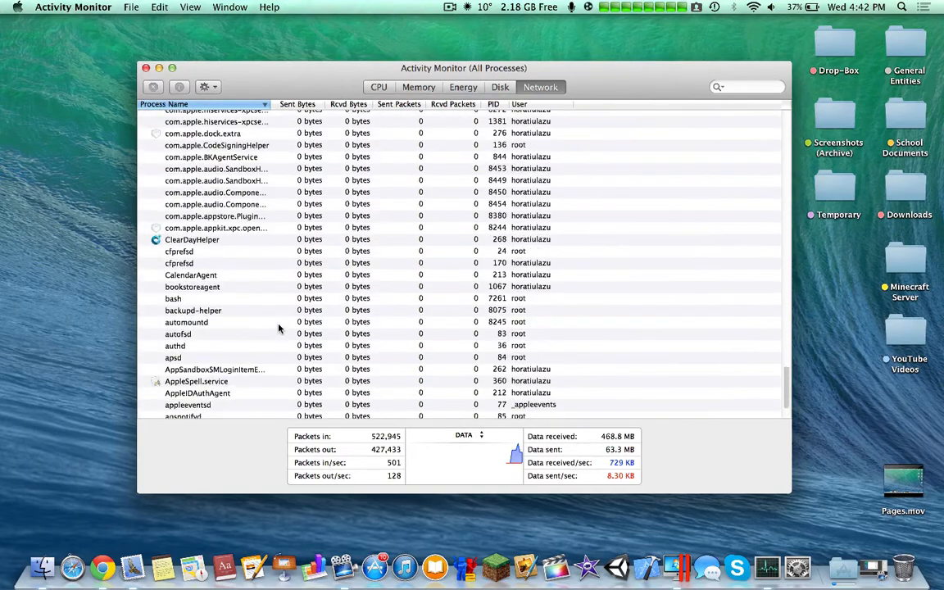
click(297, 105)
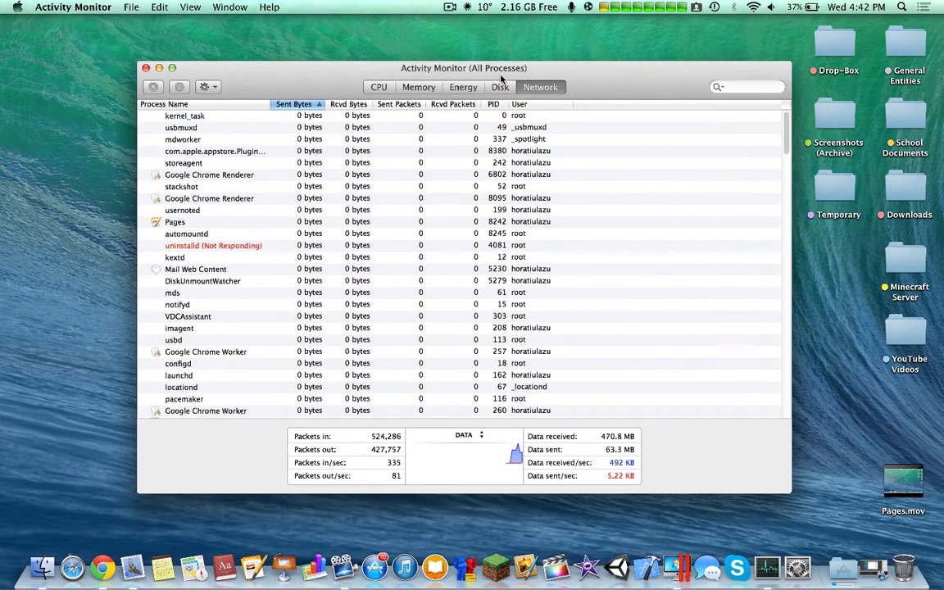
Step: Check disk activity of all processes, then return to CPU usage
click(502, 87)
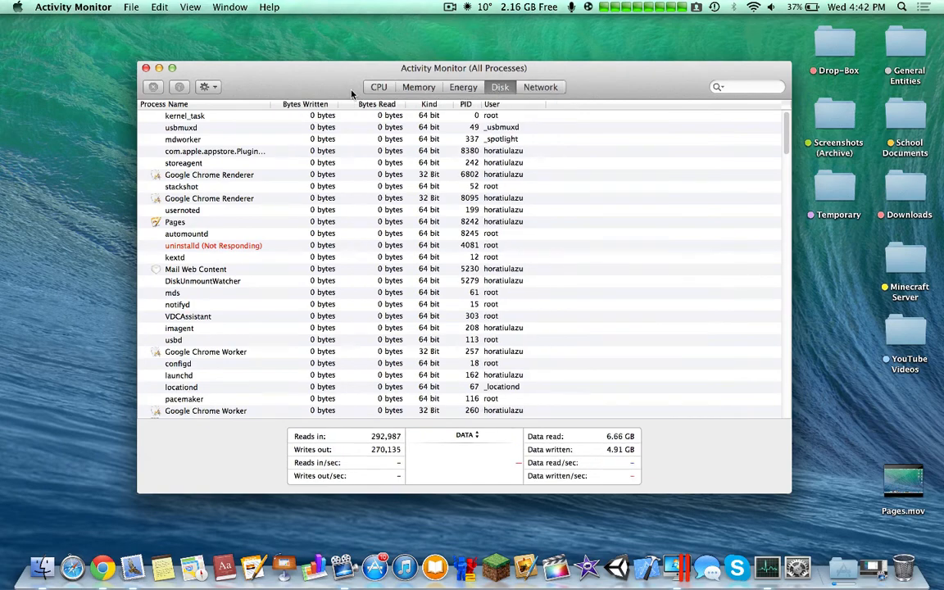
click(378, 87)
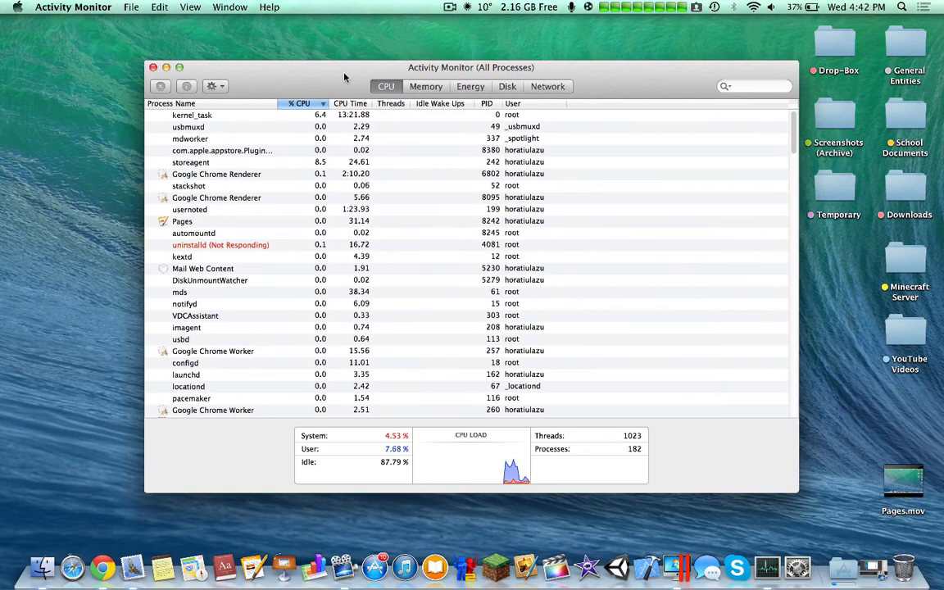